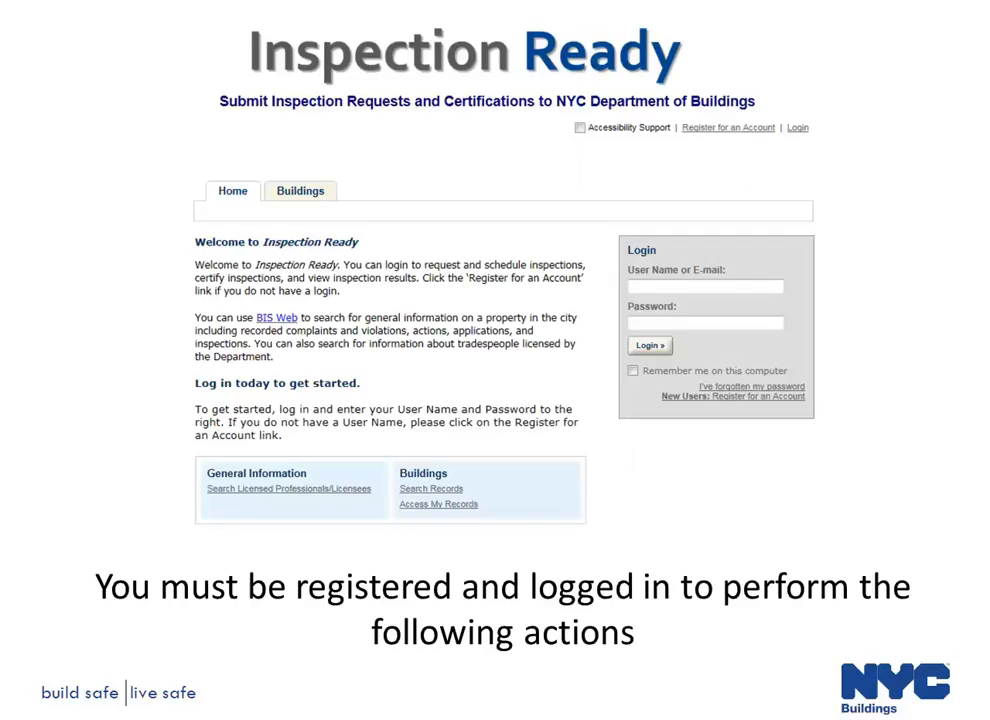
Log in to Inspection Ready and reach the Home welcome page.
click(649, 345)
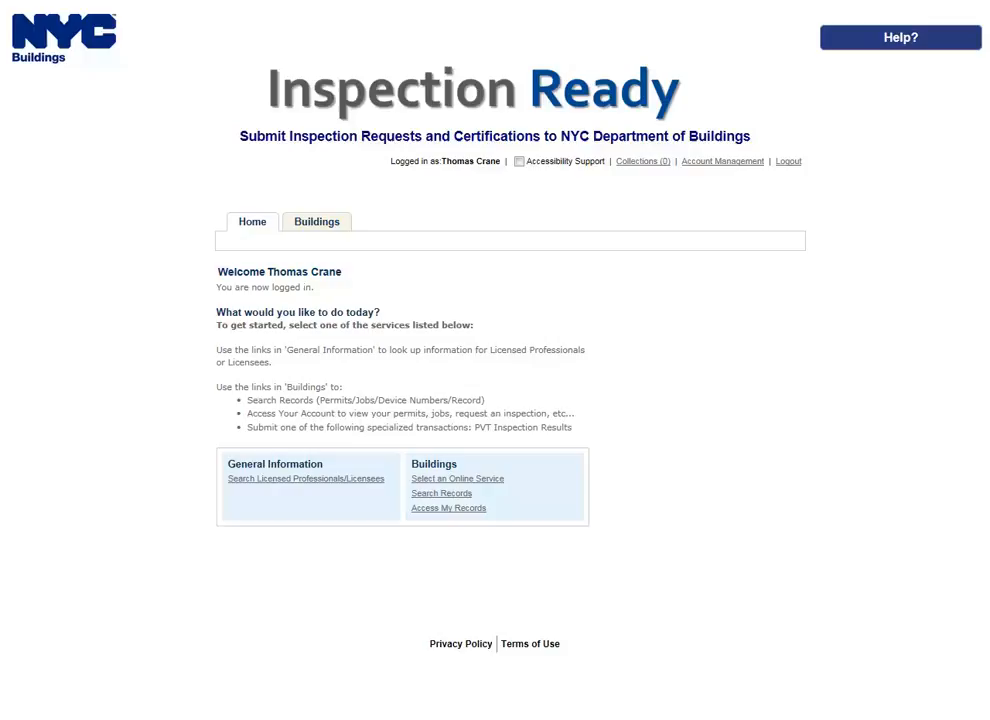
mouse_move(485, 697)
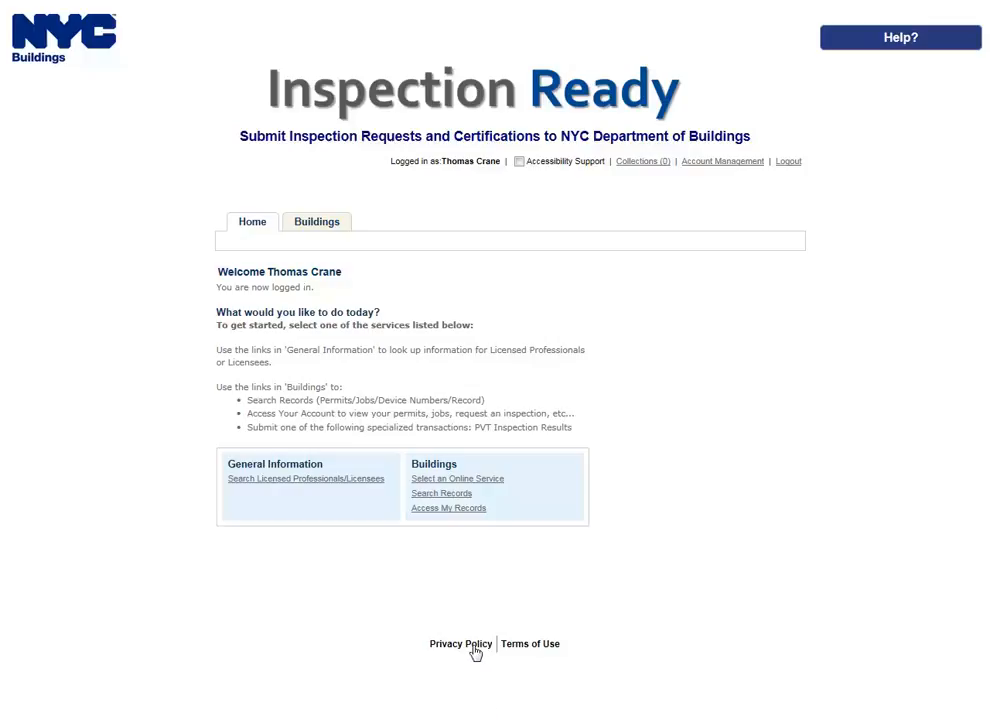
mouse_move(468, 594)
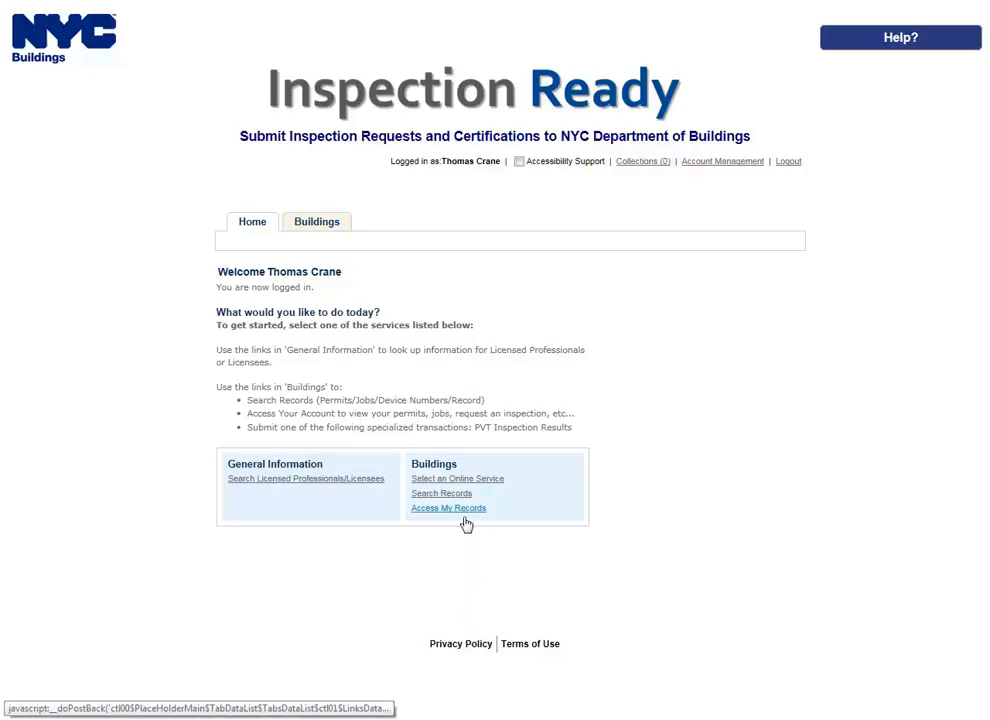
Choose Access My Records under Buildings to list permit, job and device records.
click(448, 508)
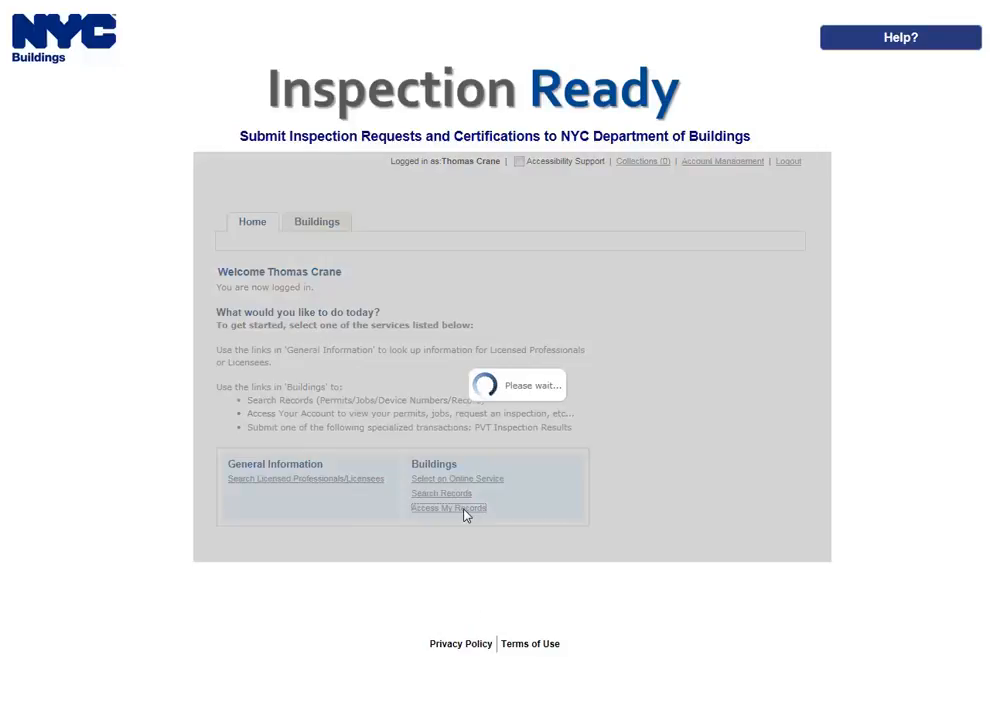
click(447, 508)
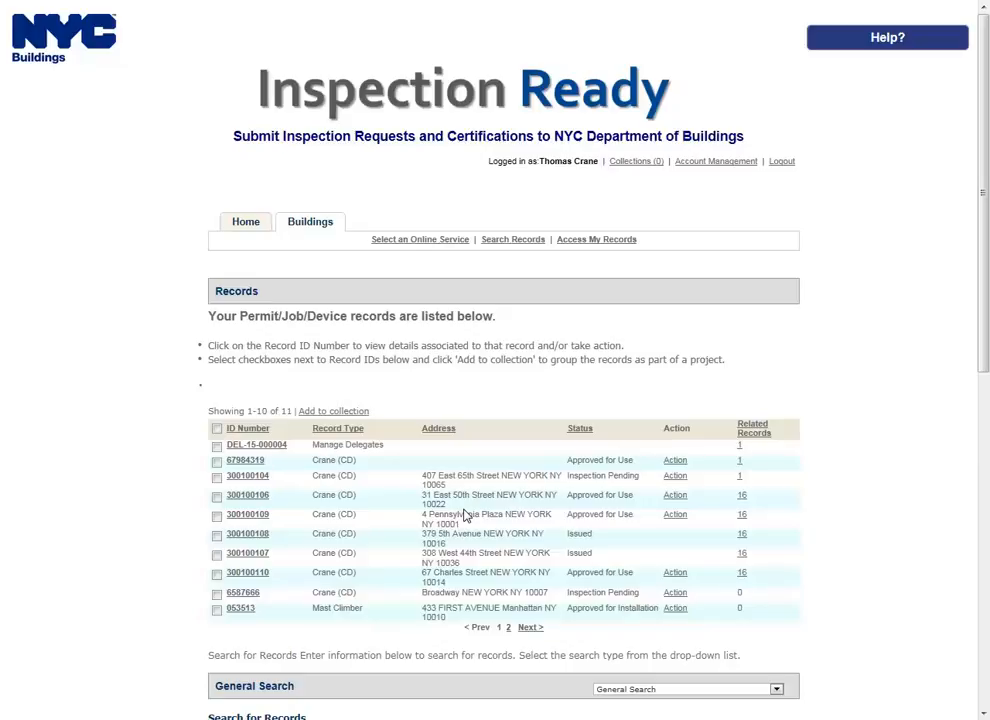
mouse_move(247, 475)
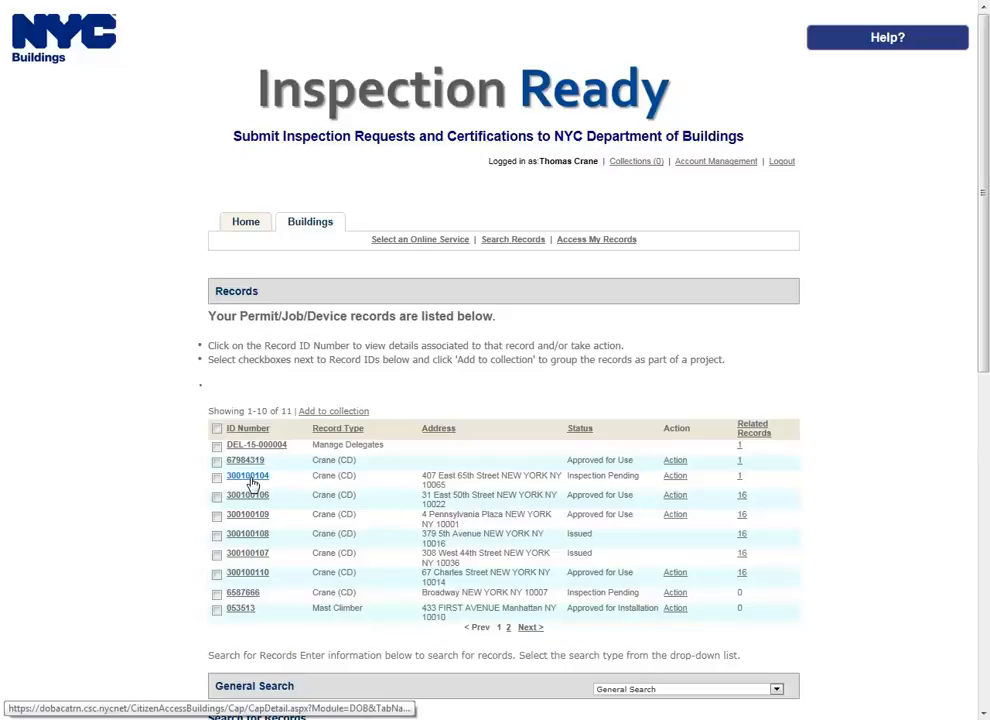
Open crane record 300100104 and expand its empty Attachments section.
click(247, 475)
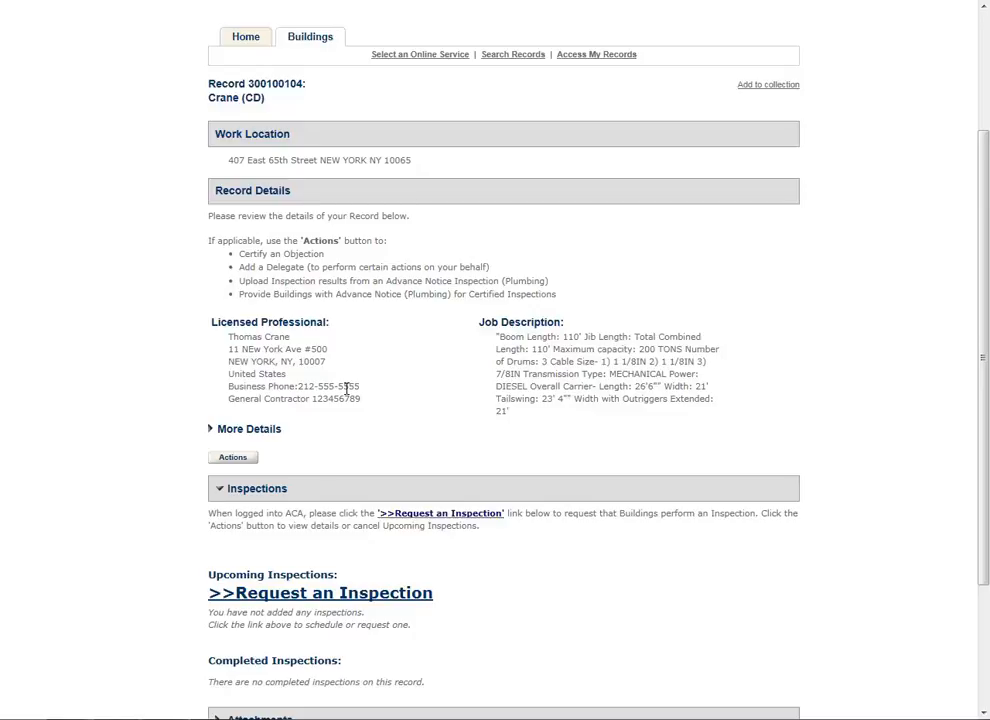
mouse_move(343, 378)
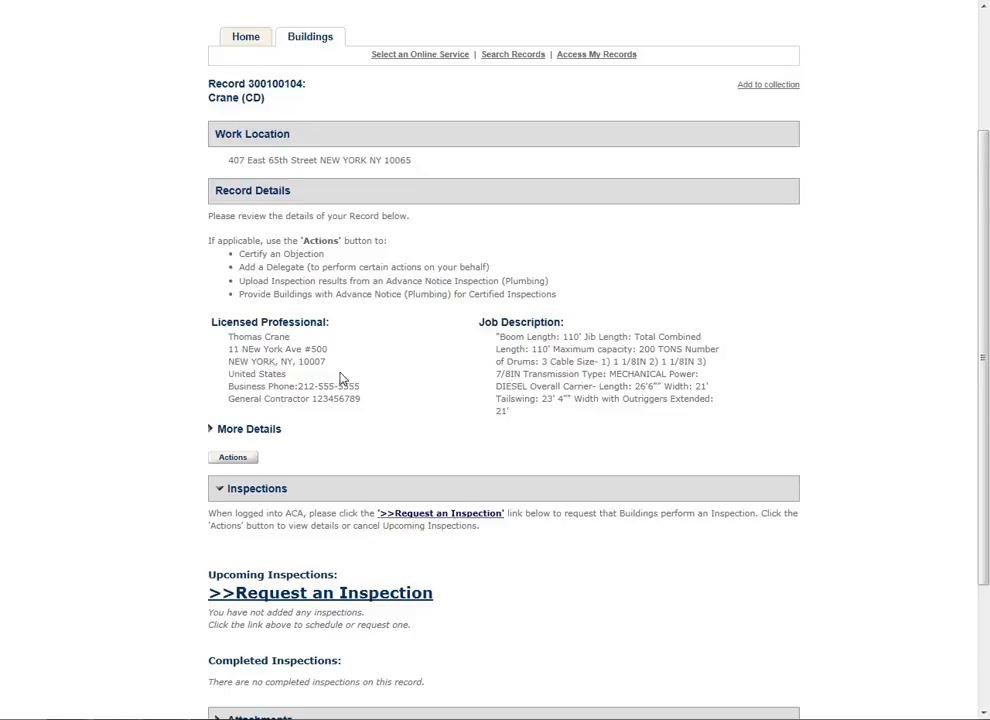
scroll(down, 3)
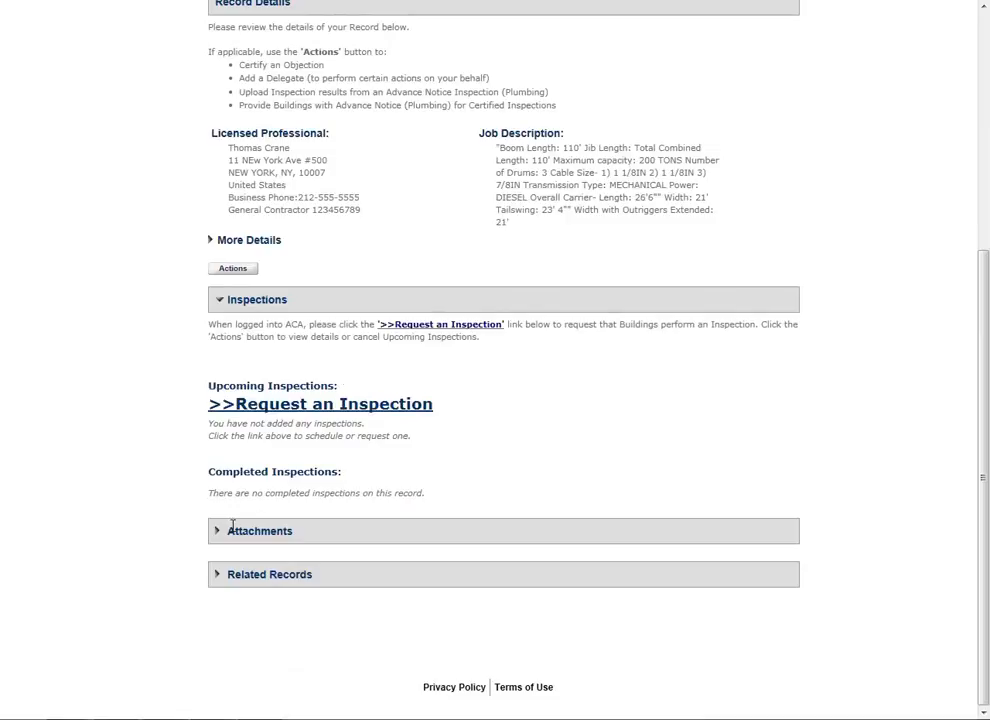
click(217, 530)
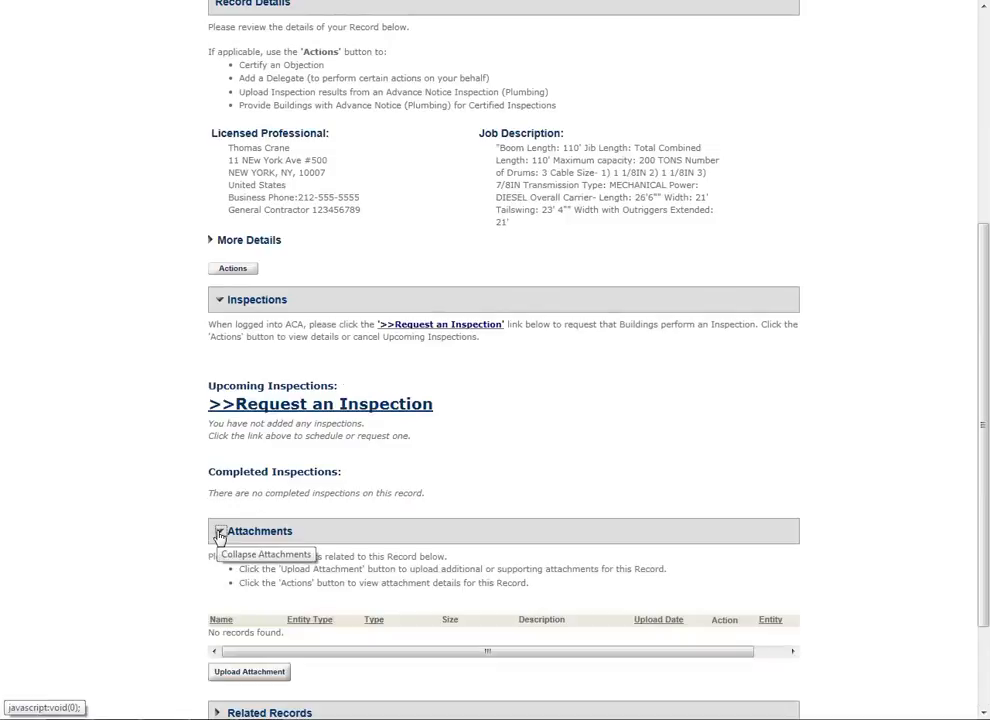
Upload Sample Mag Report.docx as a new attachment and finish the upload.
click(249, 671)
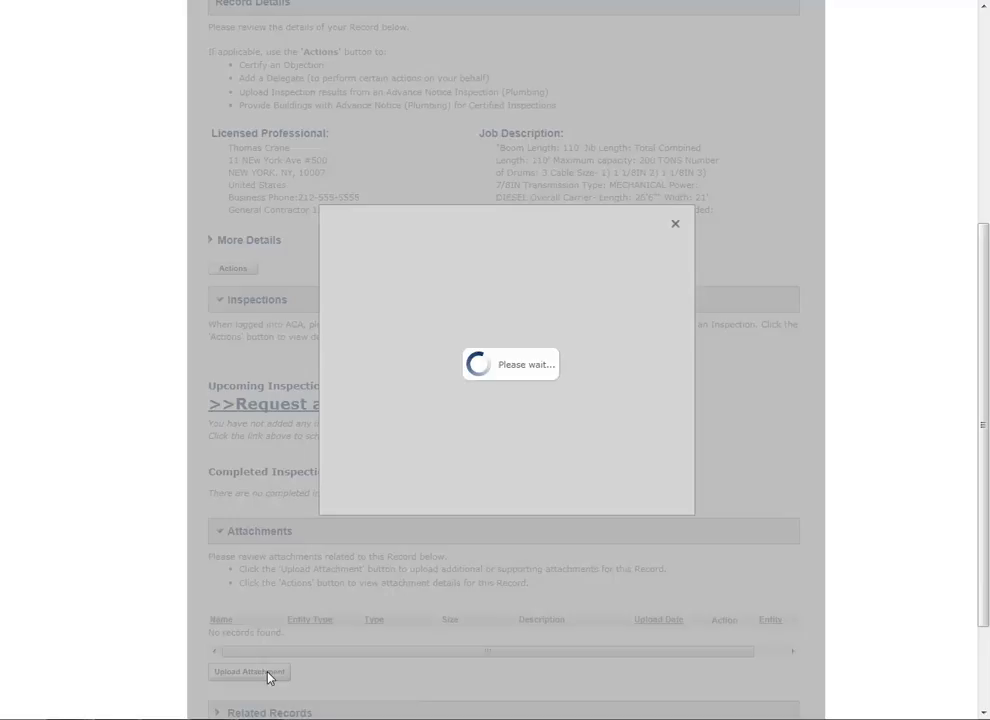
mouse_move(343, 607)
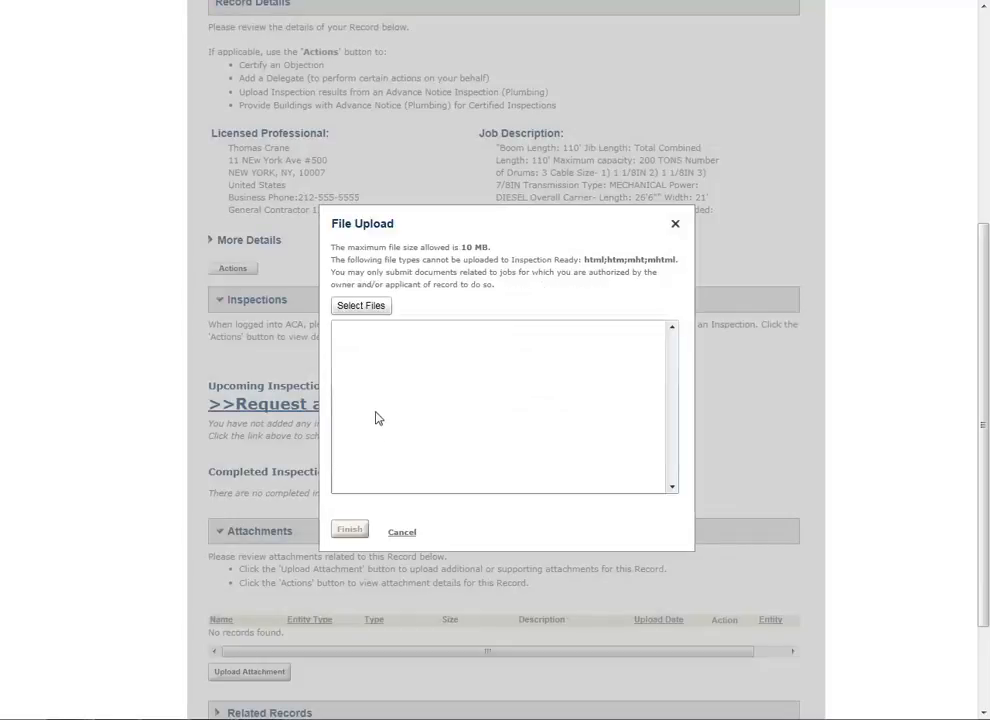
click(361, 305)
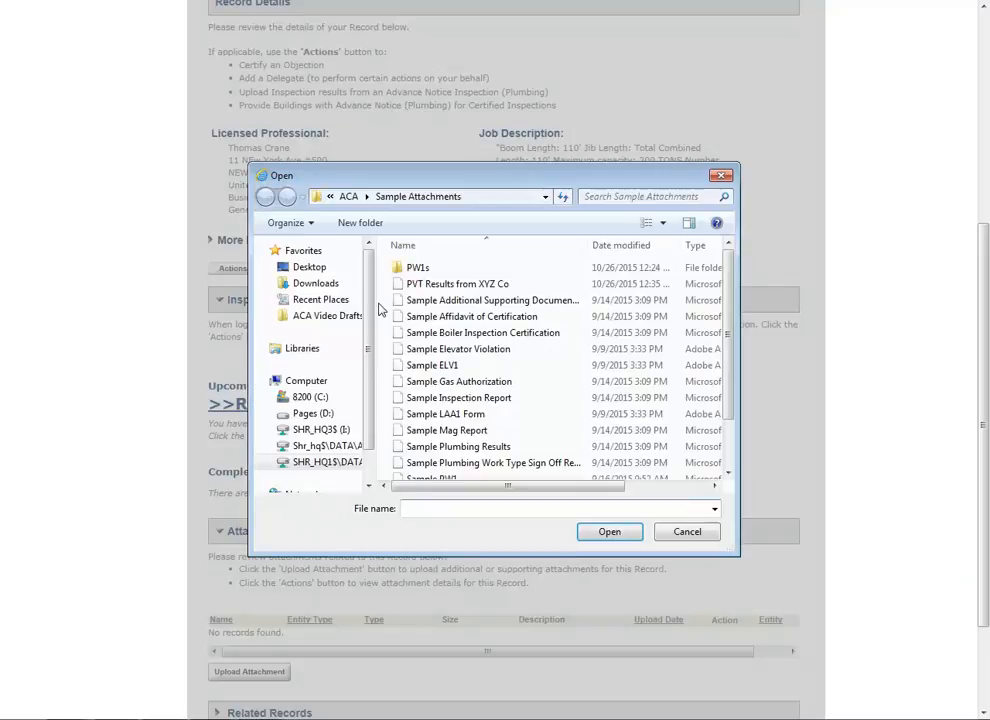
scroll(down, 3)
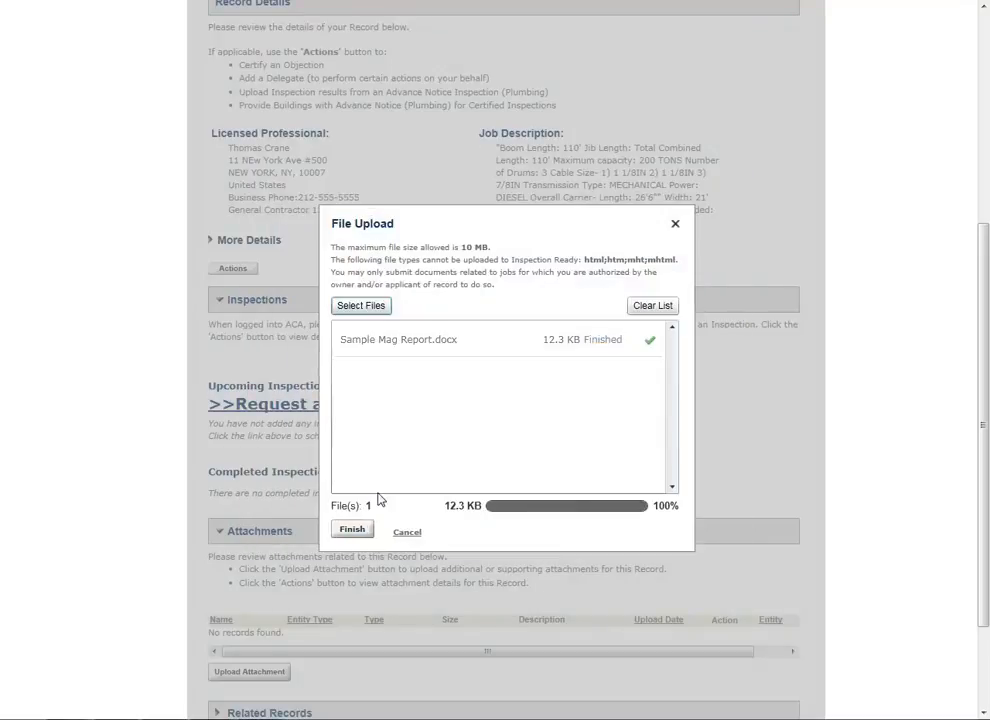
click(351, 528)
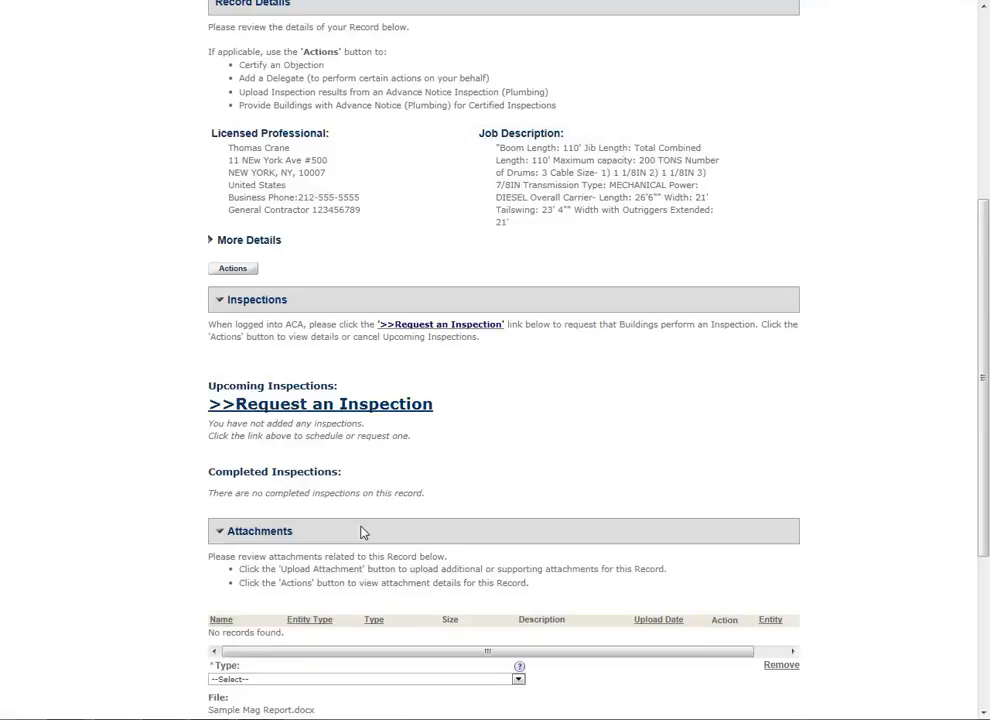
Set the uploaded file's type to Mag Report and save it to the record.
scroll(down, 3)
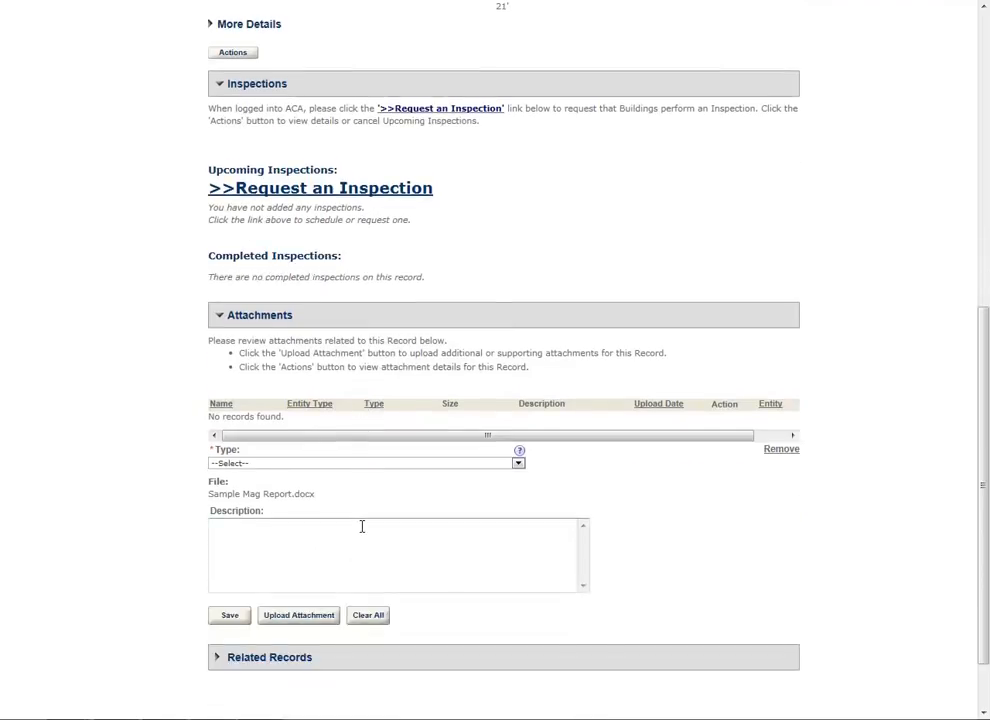
click(518, 463)
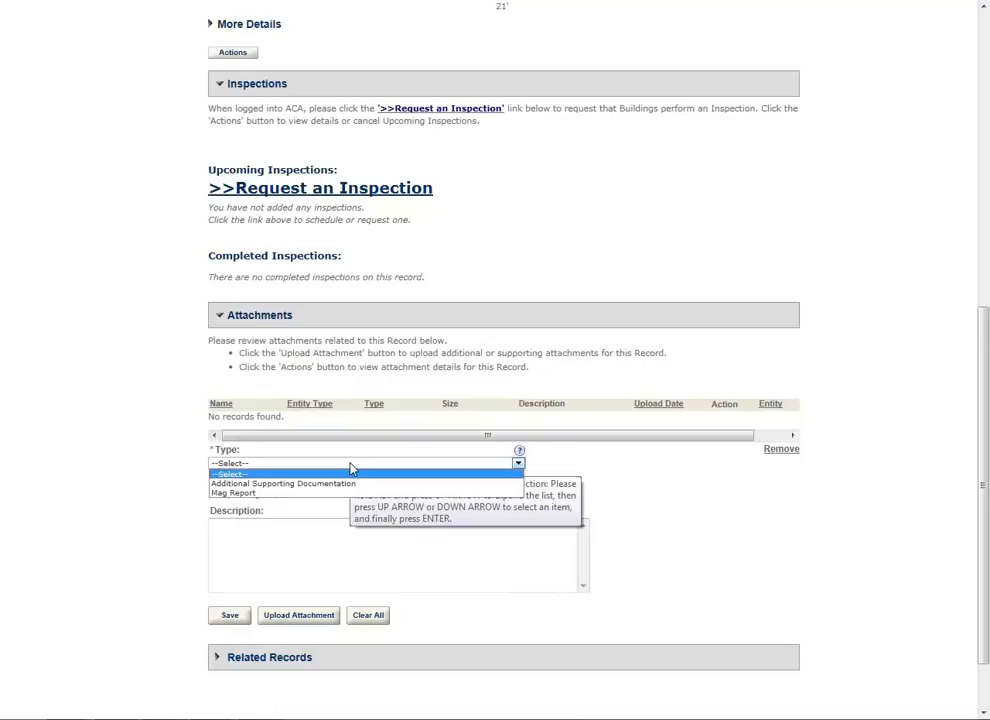
click(232, 492)
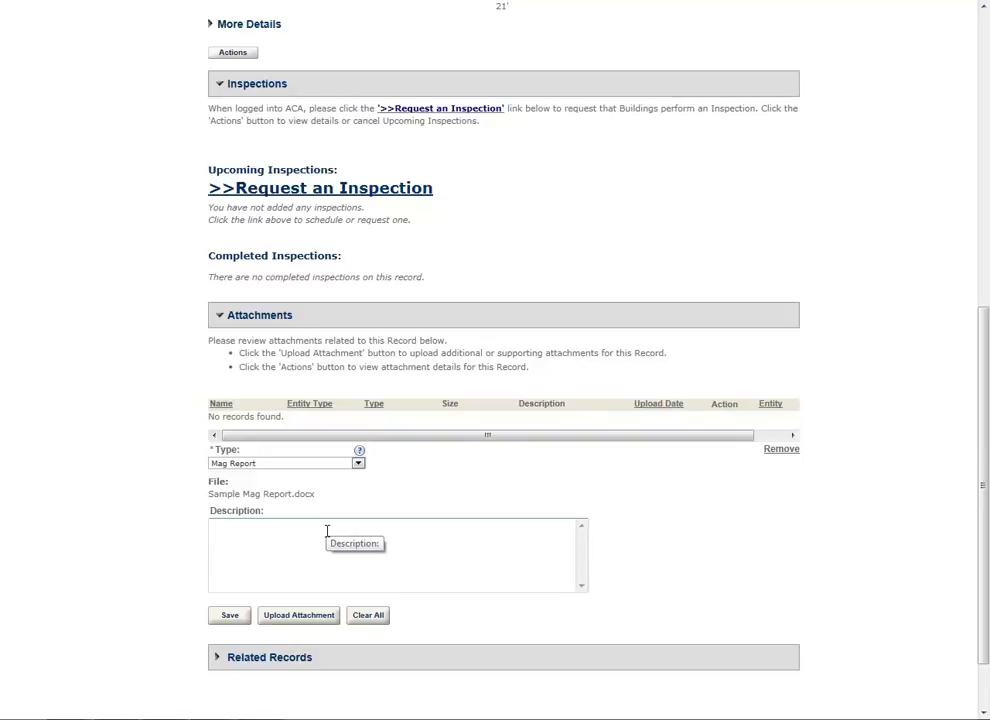
click(300, 550)
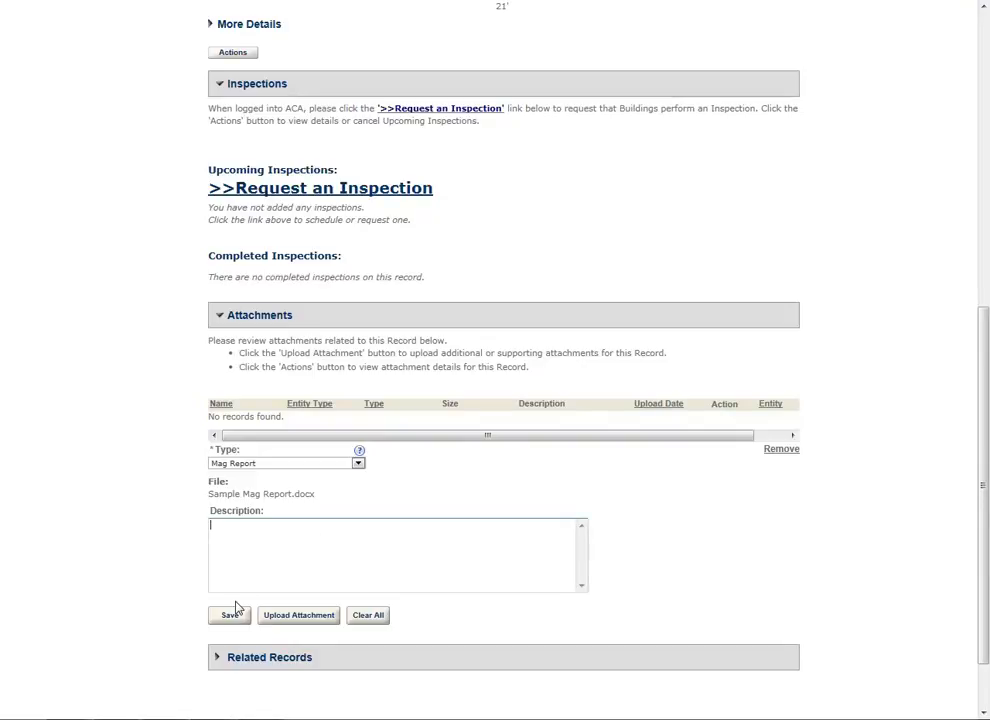
click(229, 615)
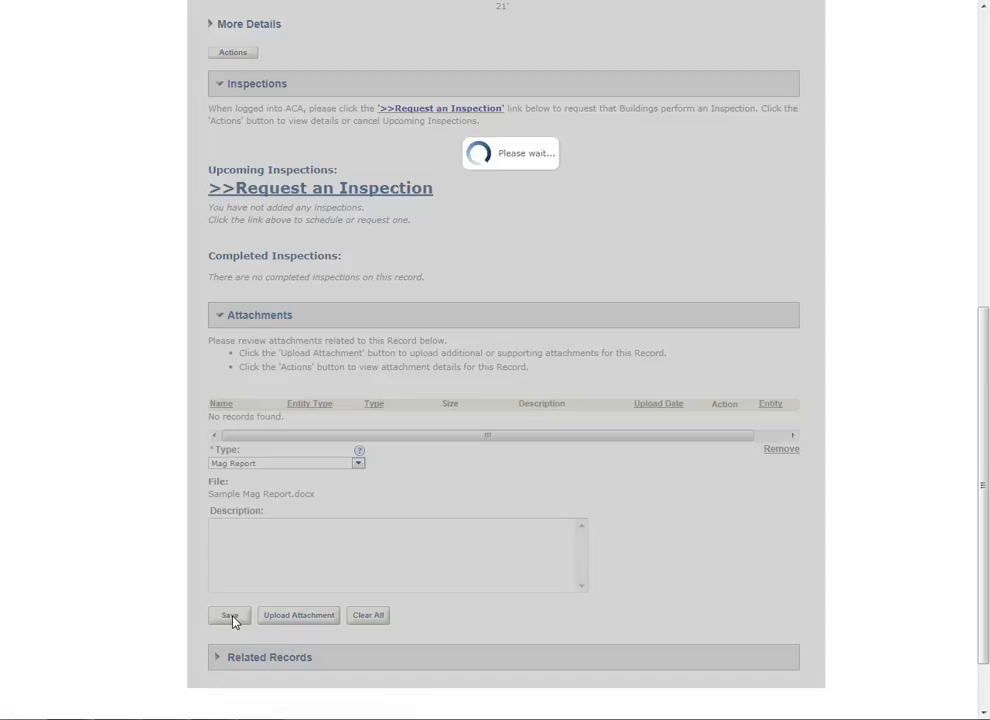
click(229, 615)
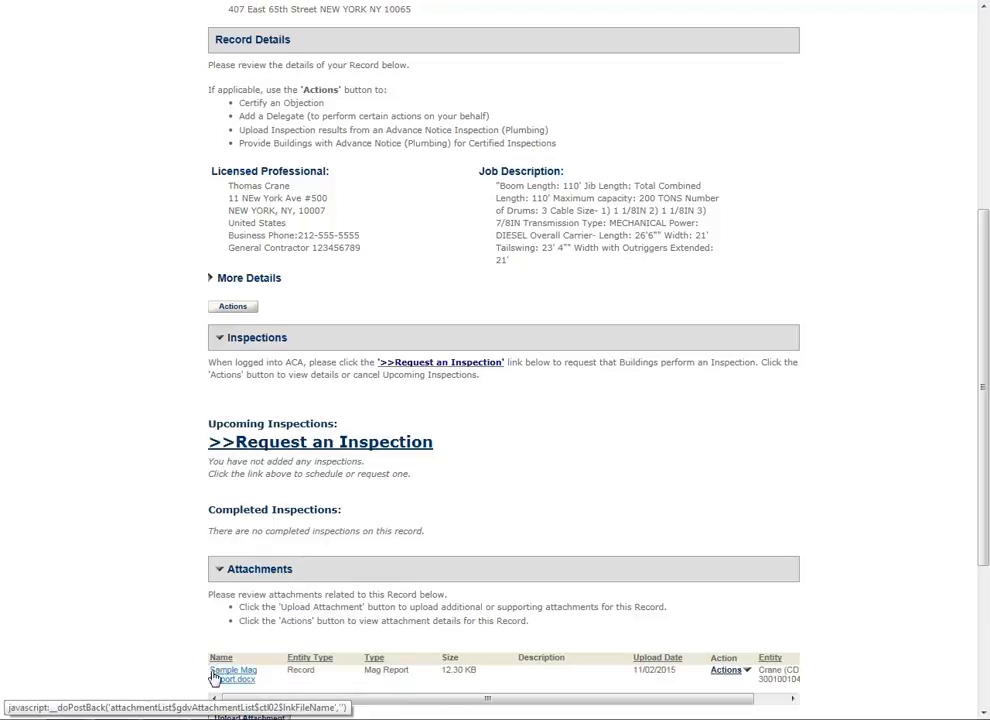
mouse_move(229, 487)
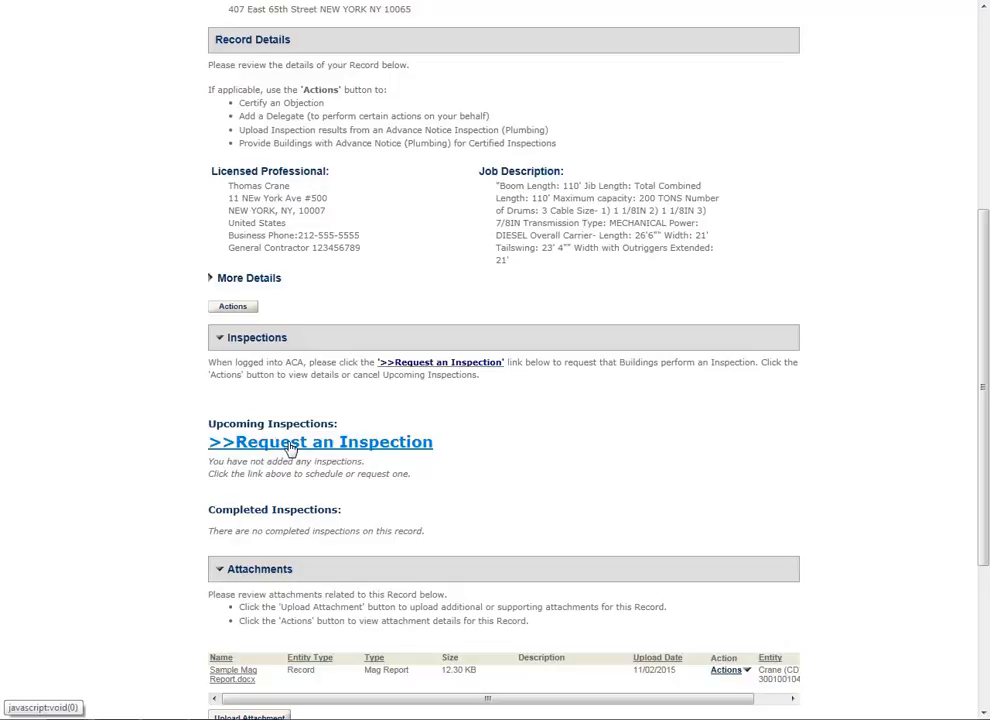
Select CD Annual as the inspection type in Request an Inspection and continue.
click(320, 441)
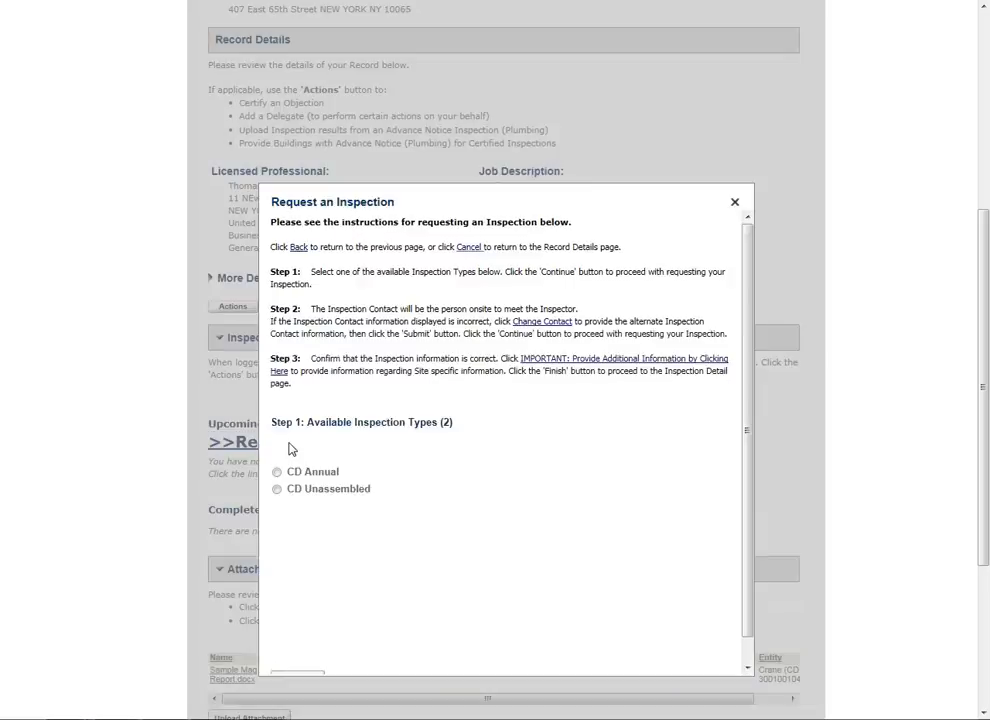
scroll(down, 3)
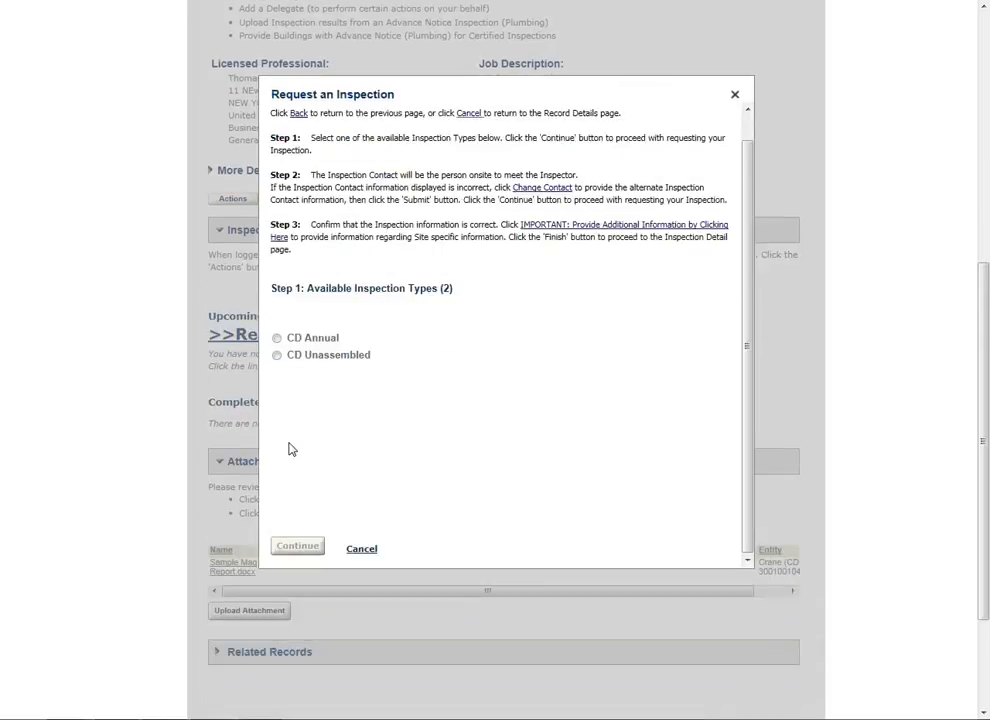
click(277, 337)
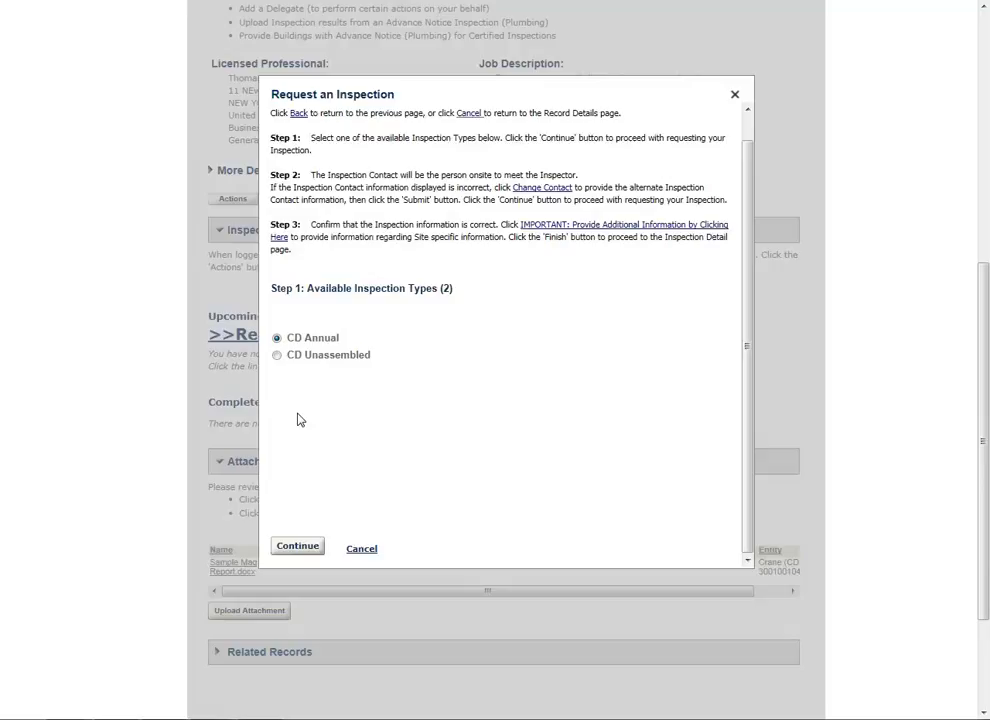
click(297, 546)
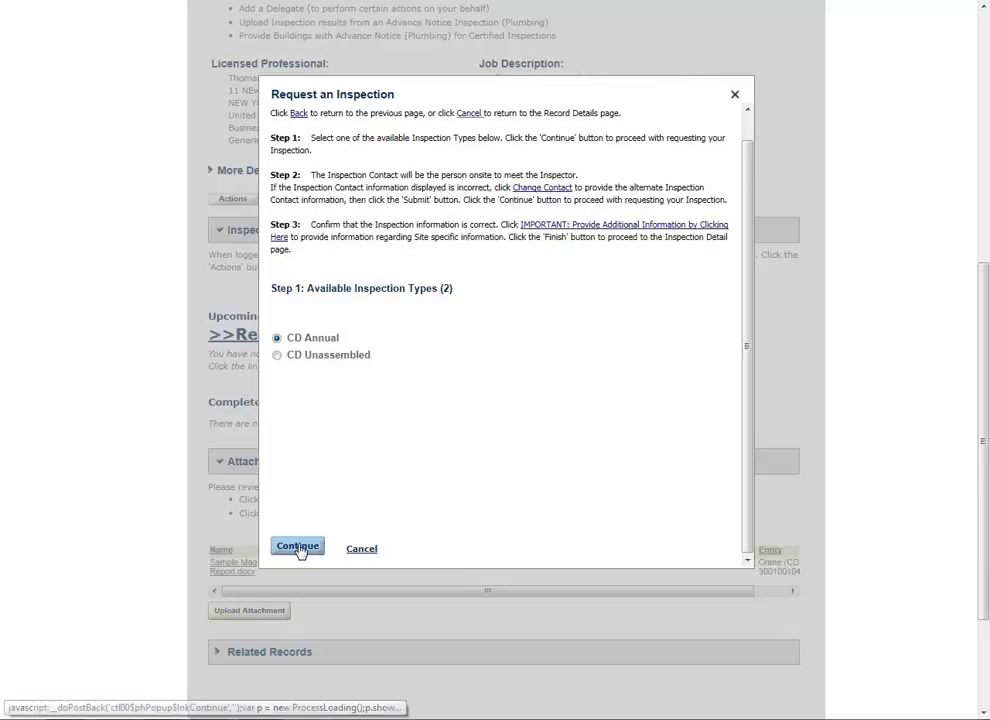
click(297, 546)
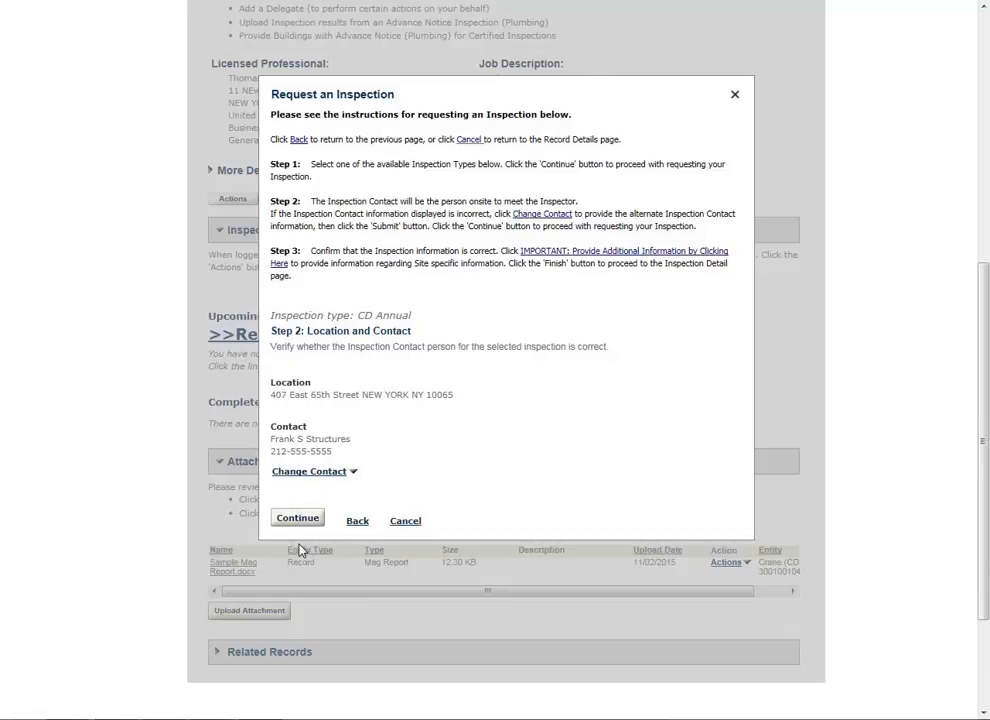
mouse_move(308, 485)
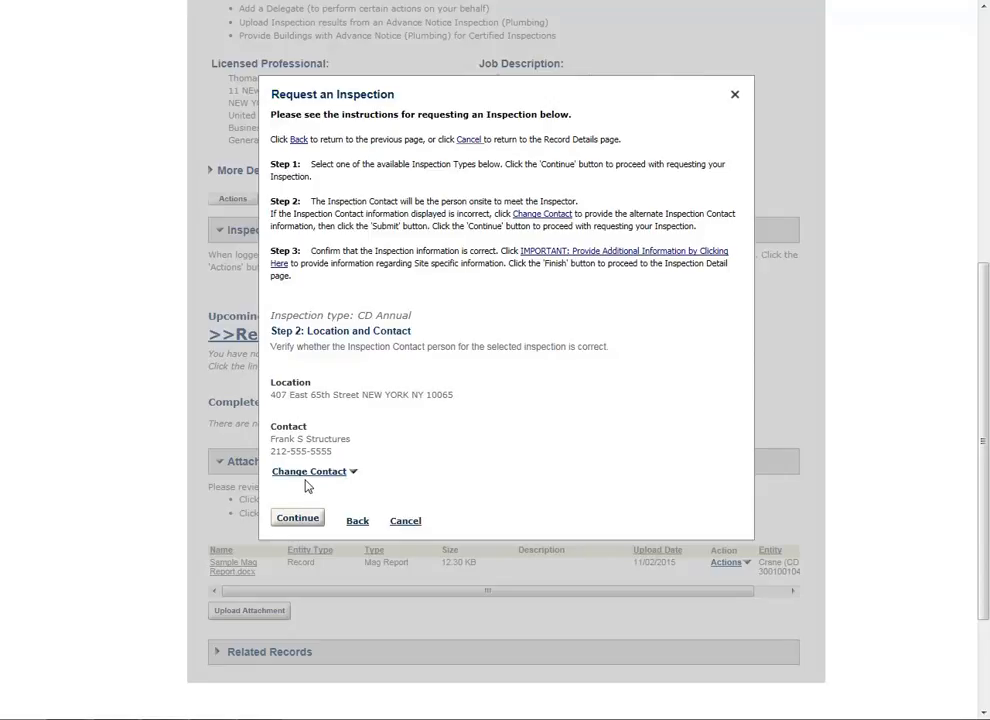
click(308, 471)
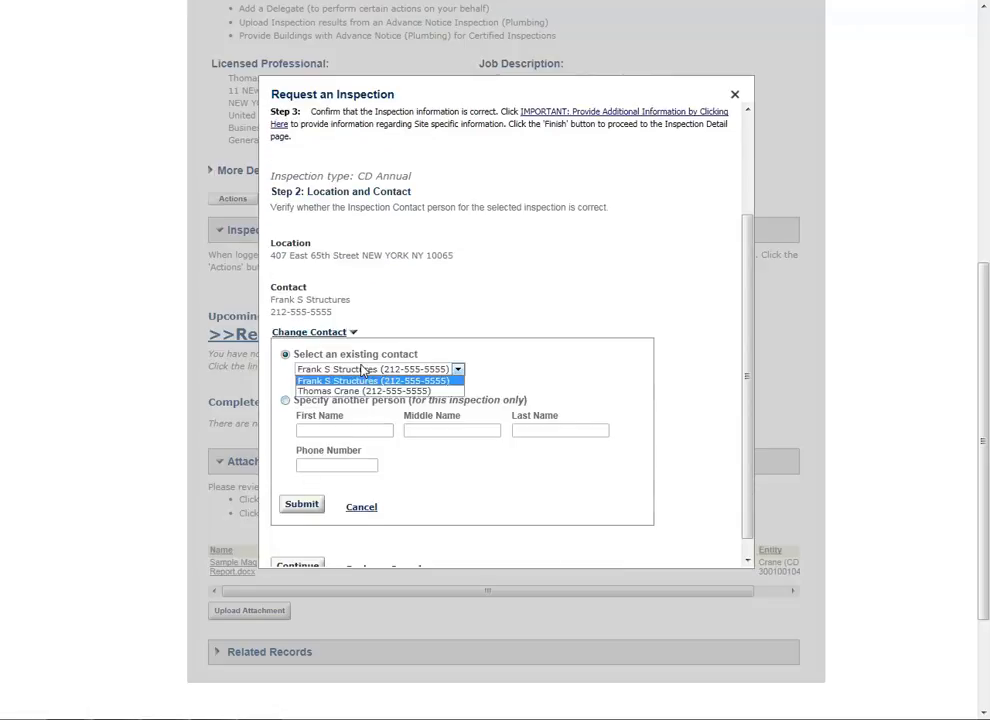
mouse_move(375, 390)
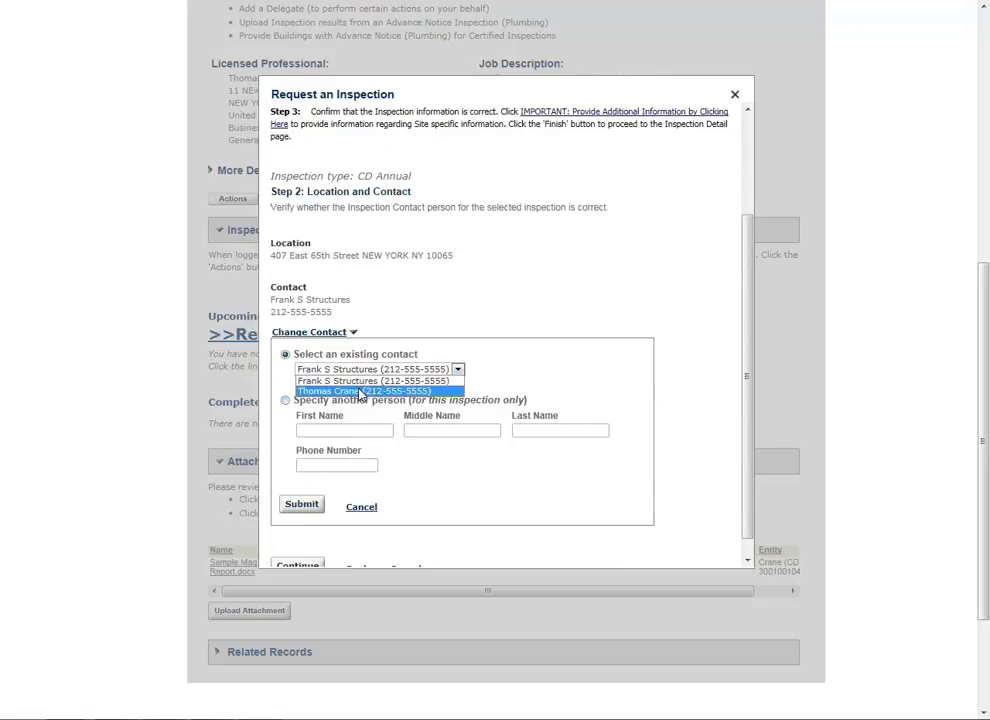
click(380, 391)
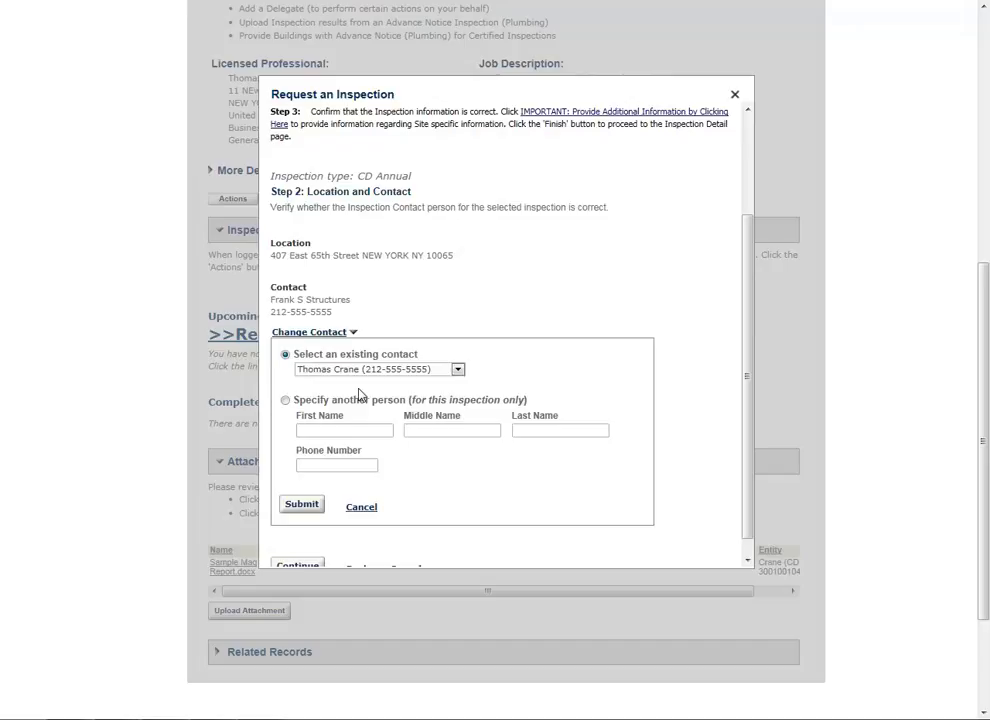
mouse_move(306, 442)
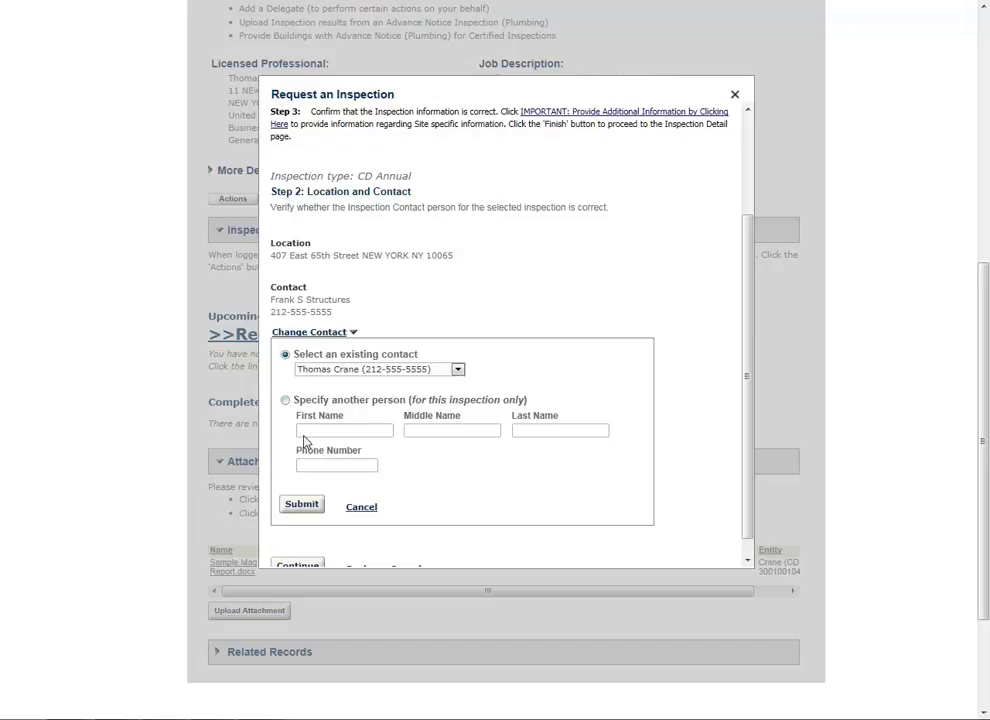
mouse_move(288, 468)
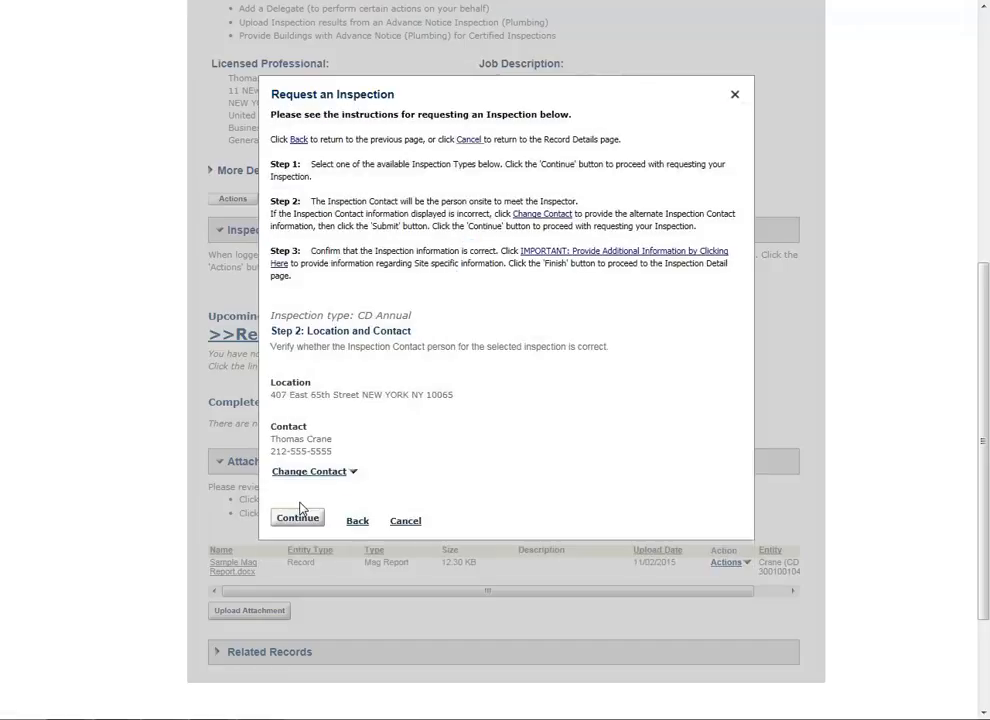
mouse_move(312, 471)
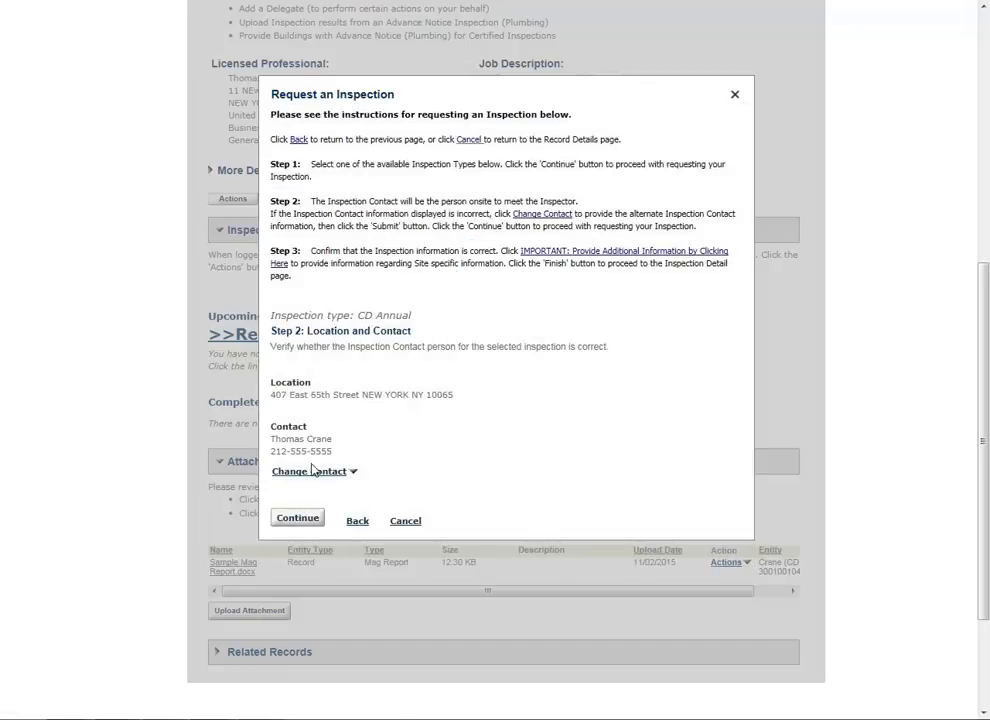
click(297, 517)
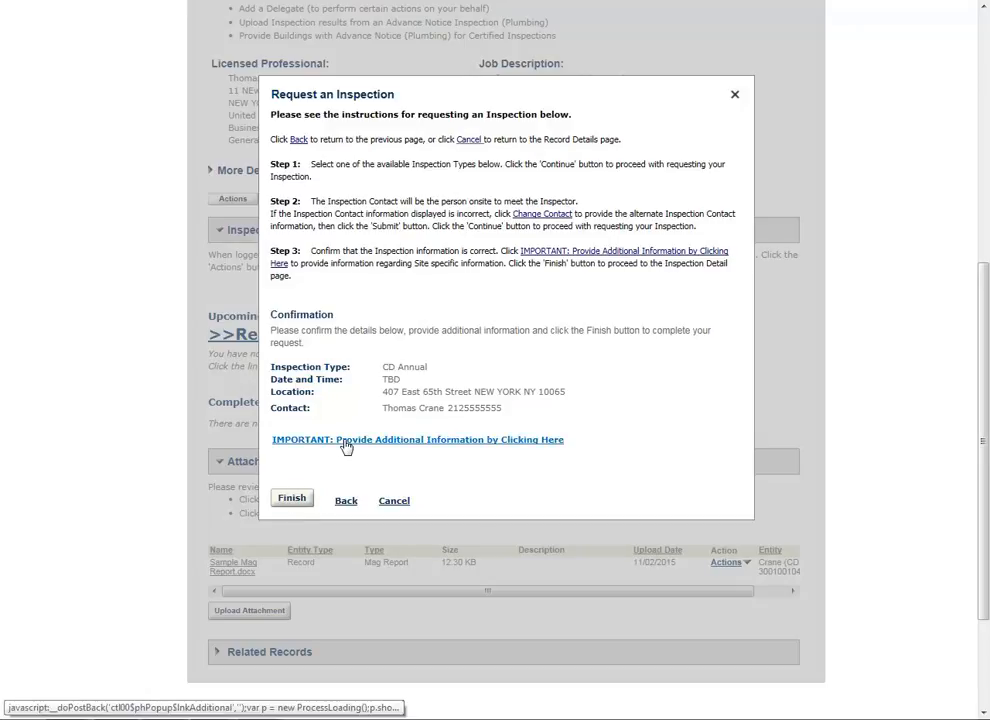
Add the note 'Additional information about the inspection request' and submit the request.
click(416, 439)
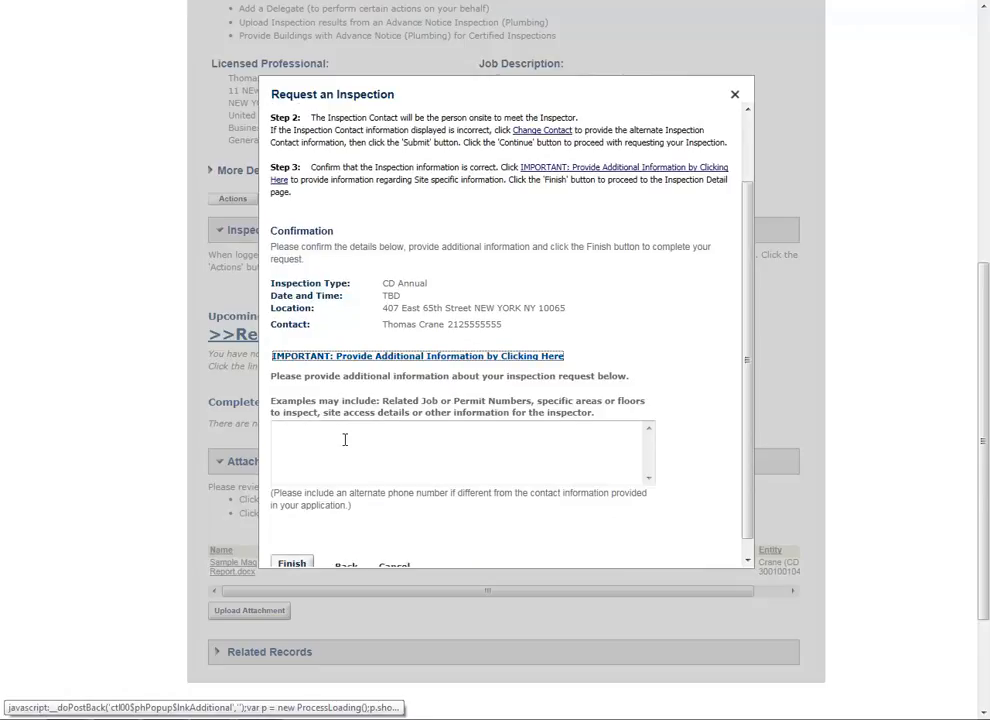
text(A)
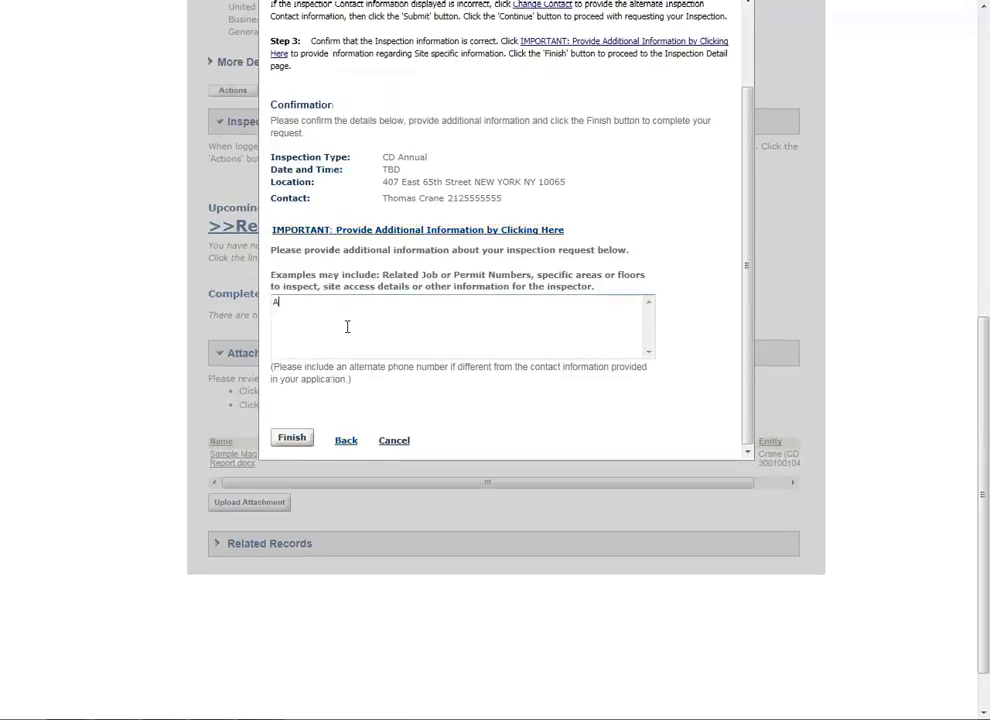
text(Additional informa)
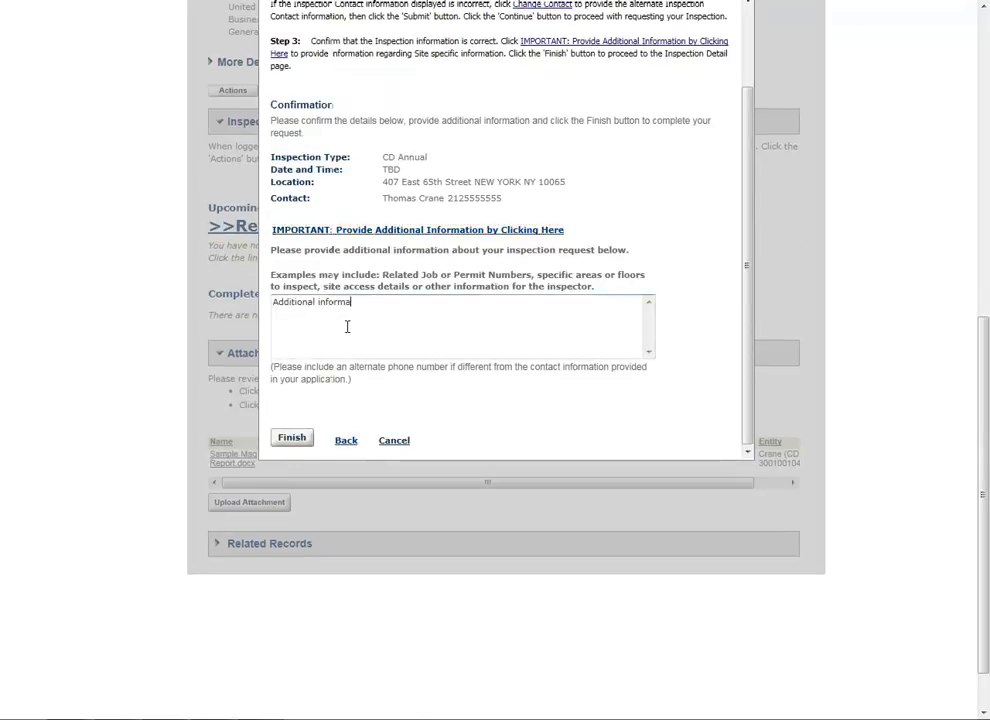
text(tion about the)
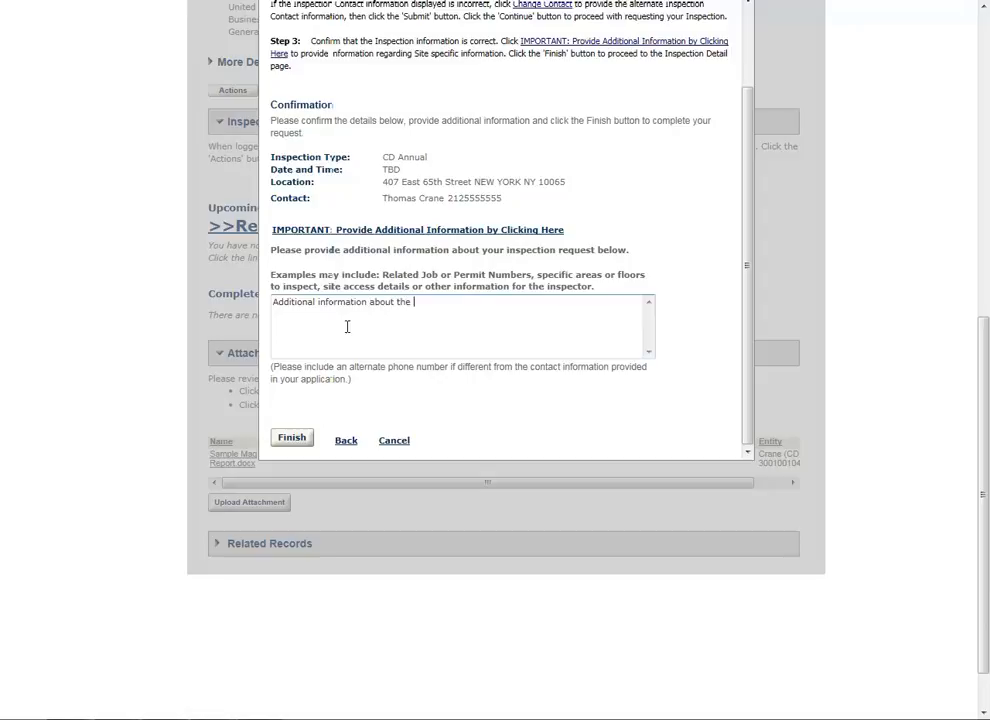
text(inspection)
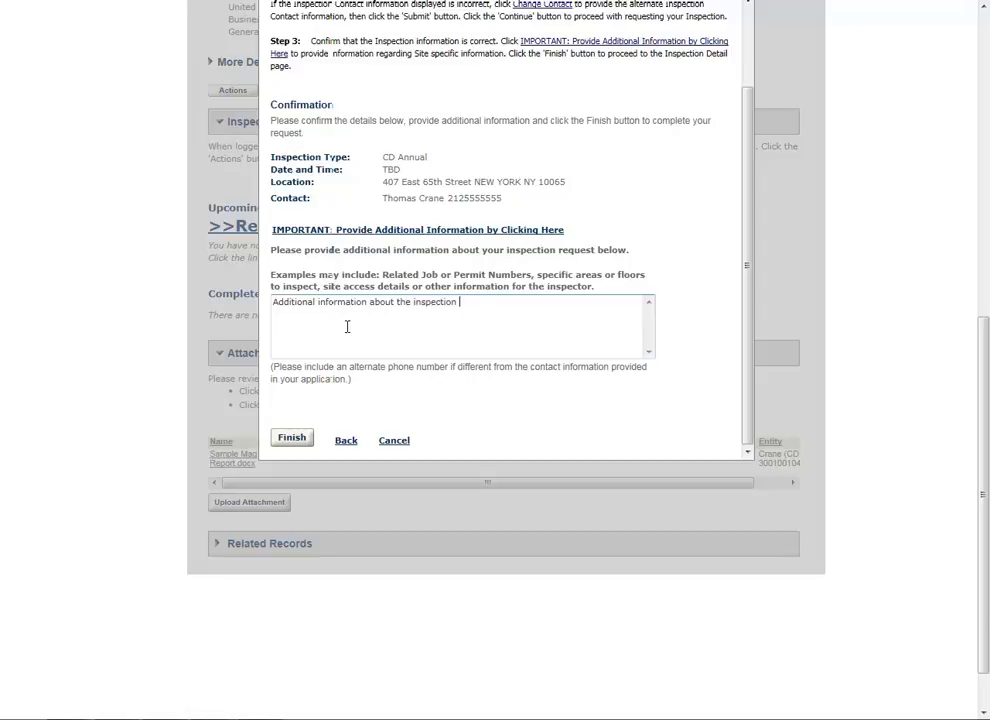
text(request)
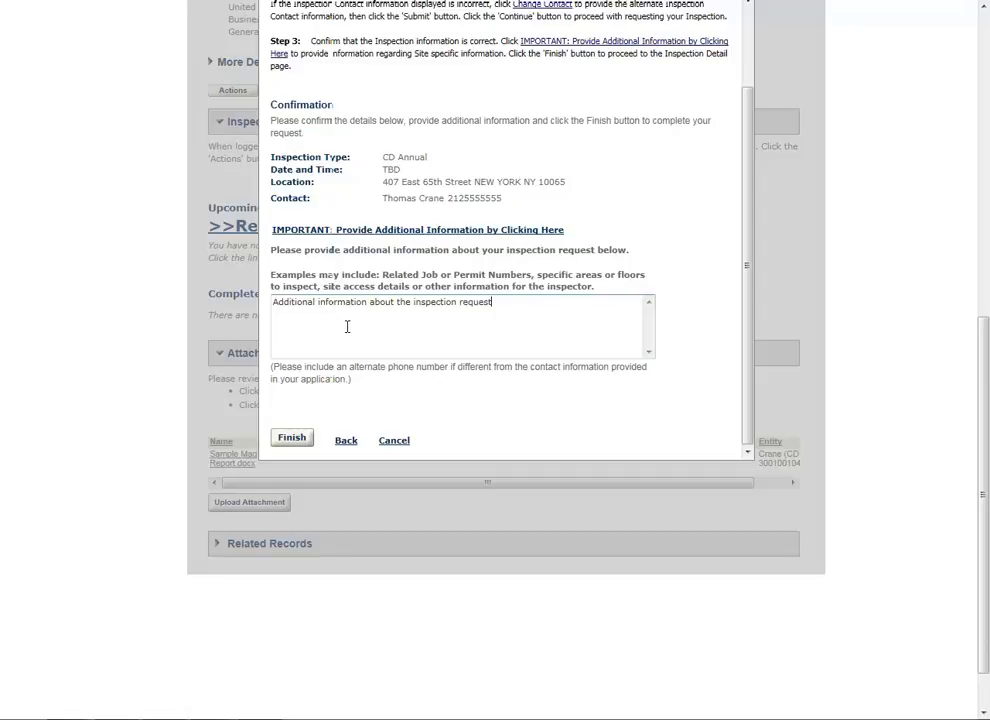
mouse_move(313, 425)
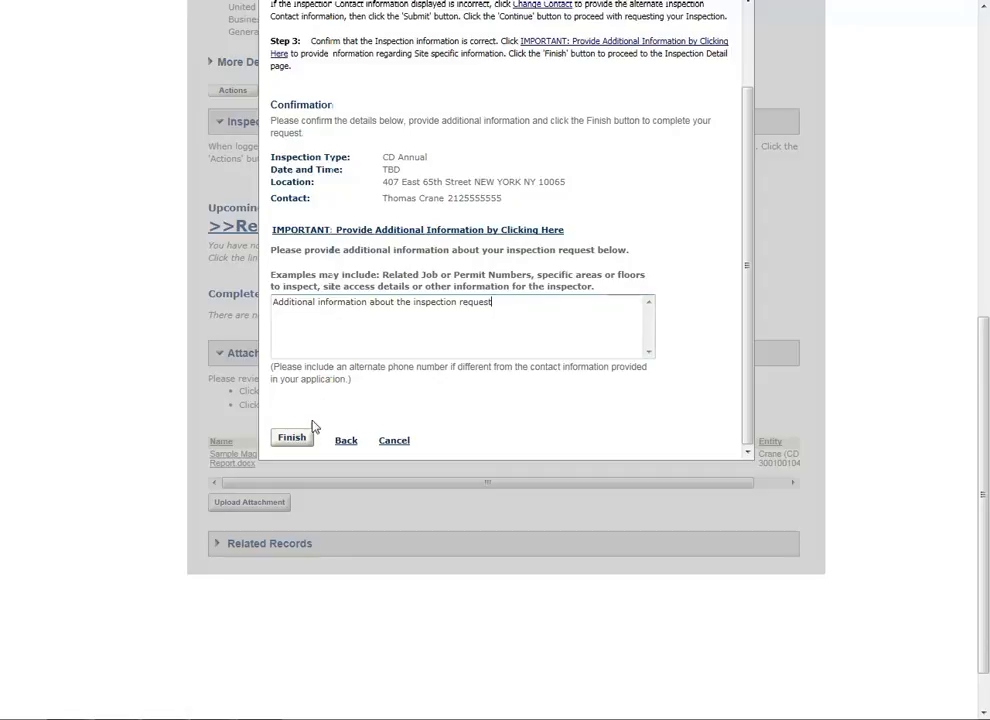
click(291, 438)
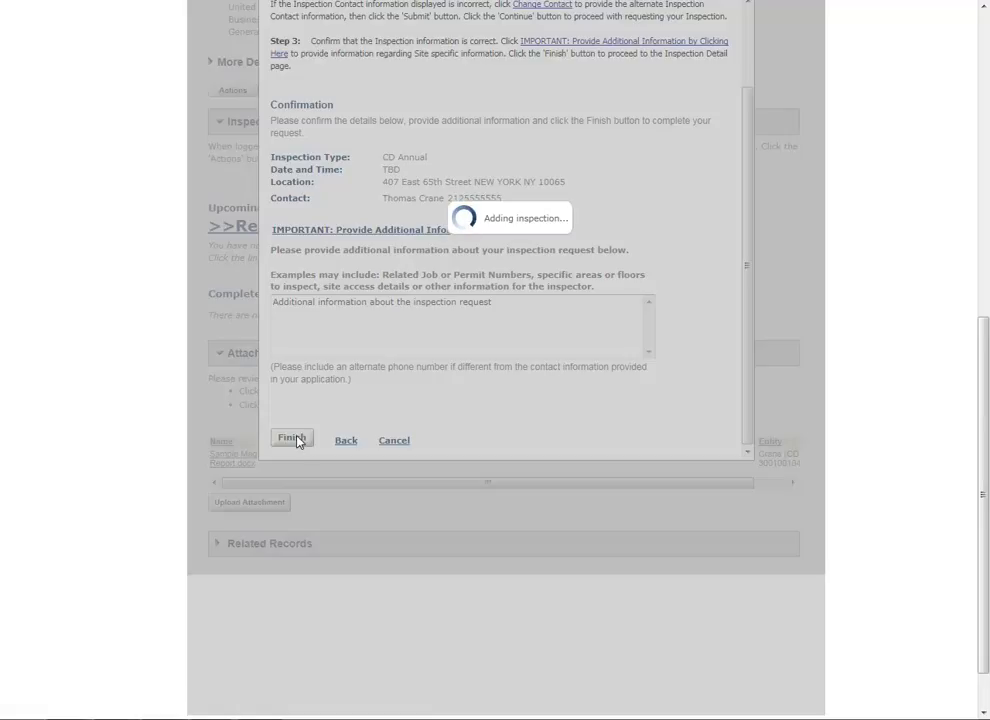
Review the record's pending CD Annual inspection 6684 and new Inspection Request attachment.
click(291, 440)
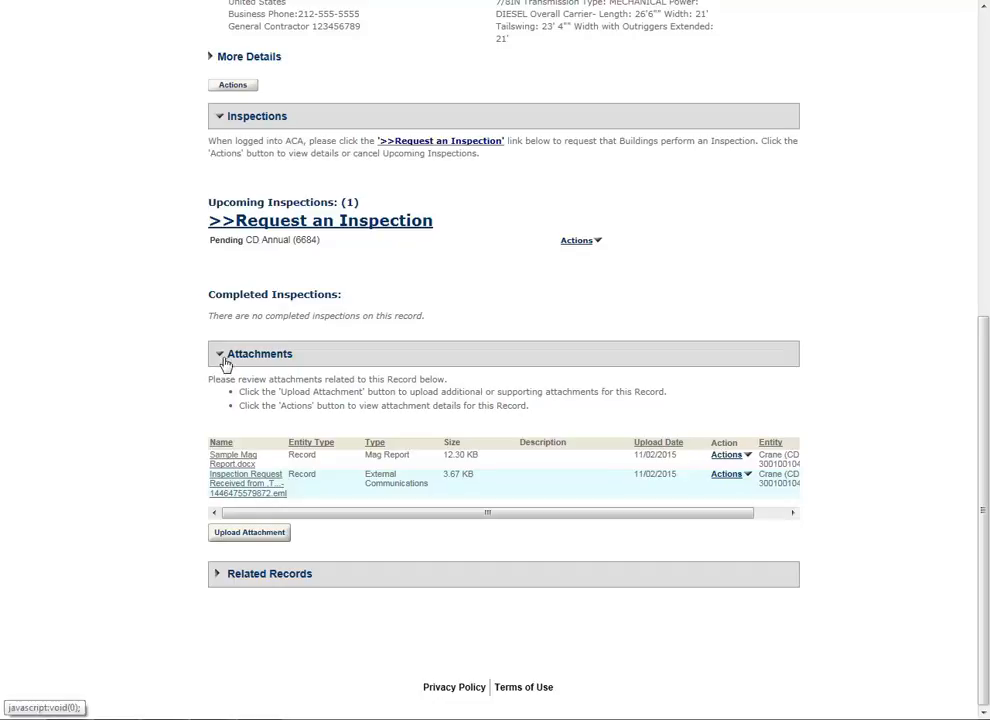
mouse_move(192, 483)
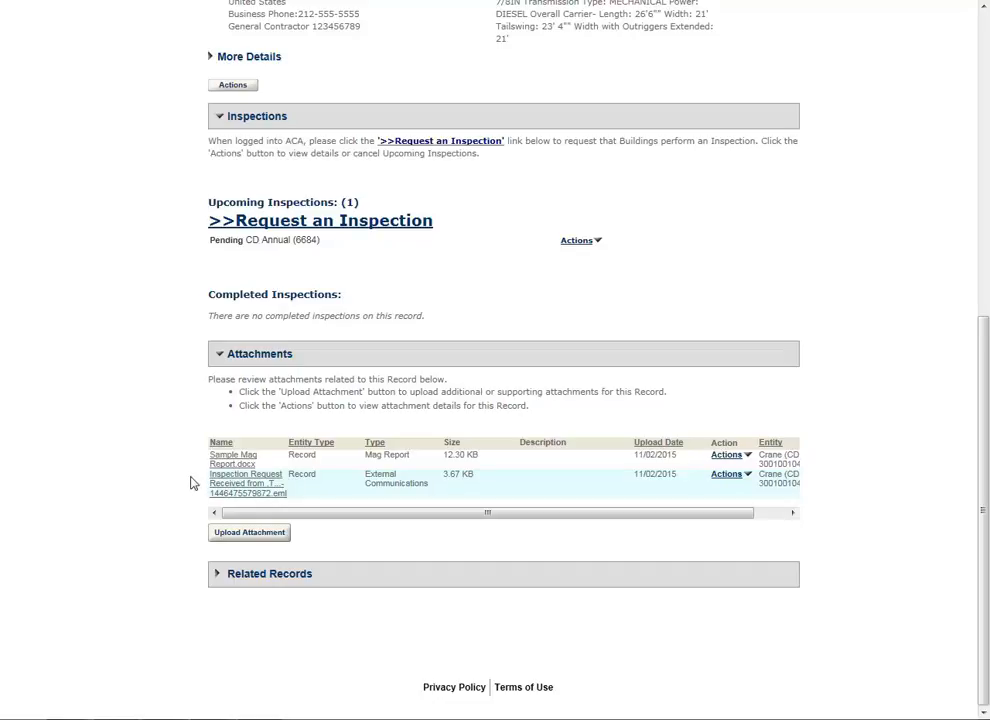